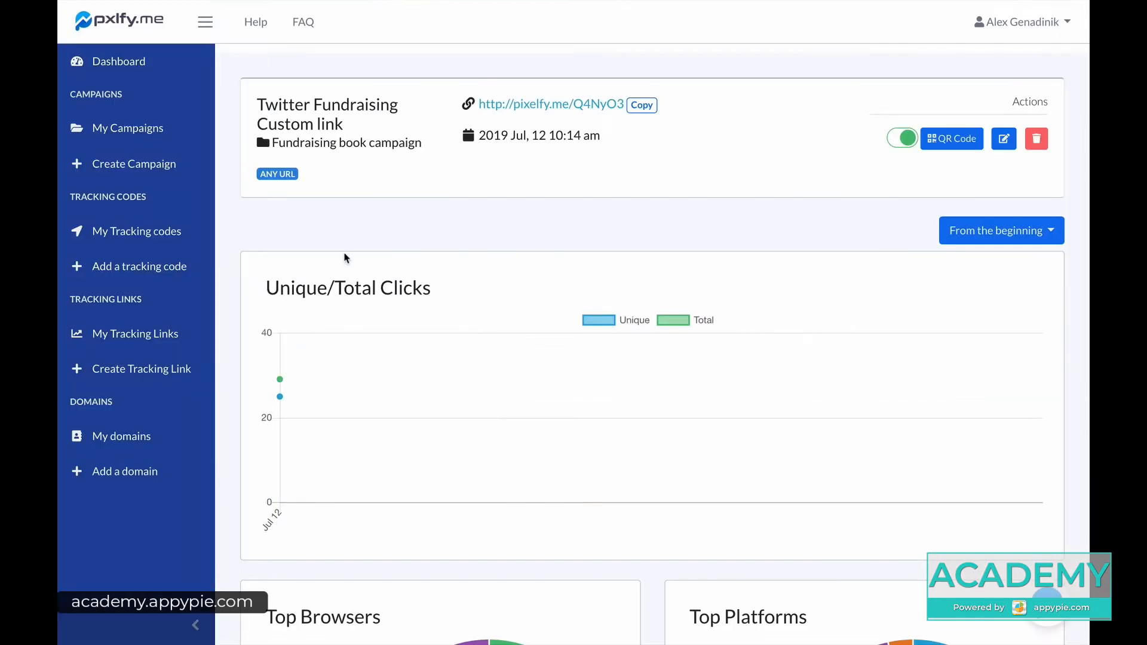
pyautogui.scroll(-3)
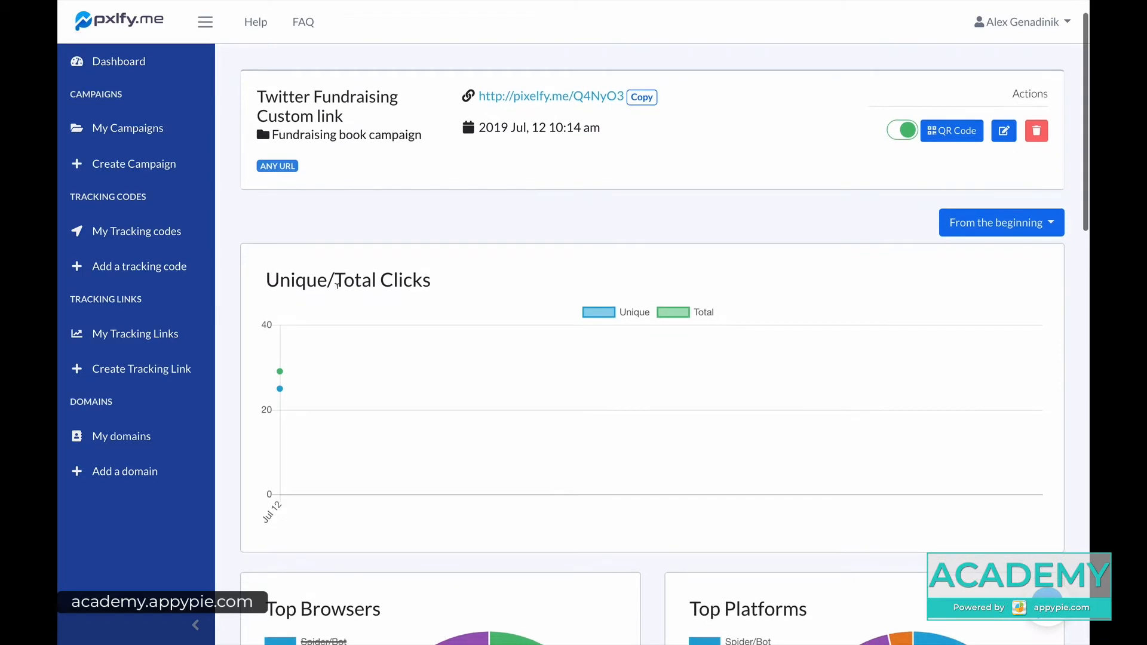
pyautogui.scroll(-3)
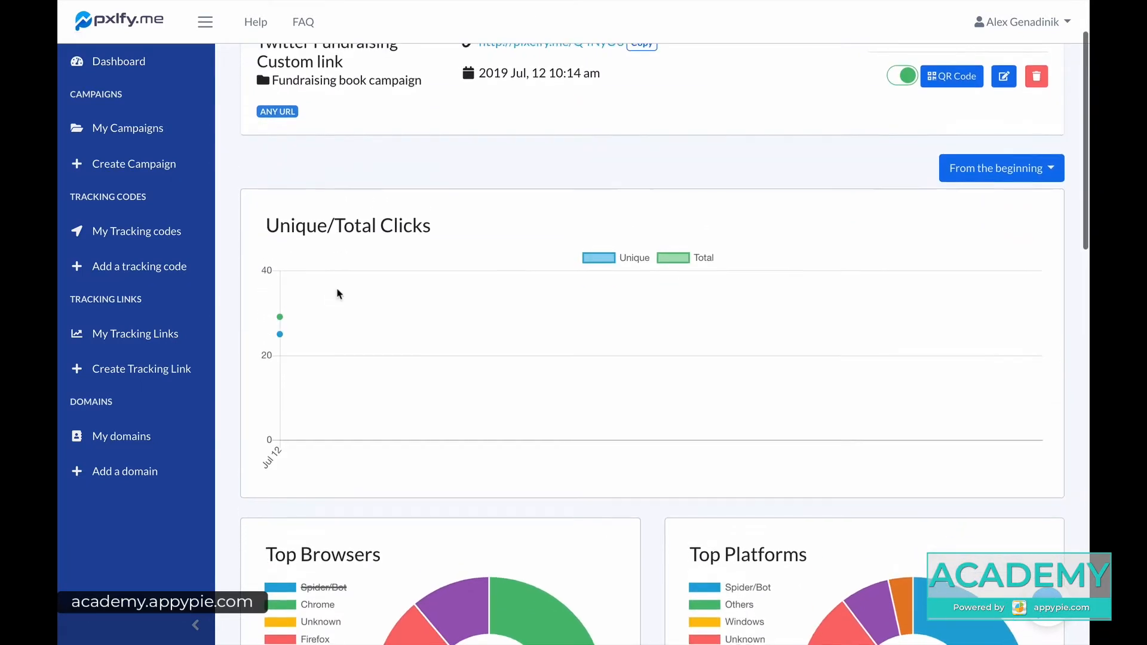
pyautogui.scroll(-3)
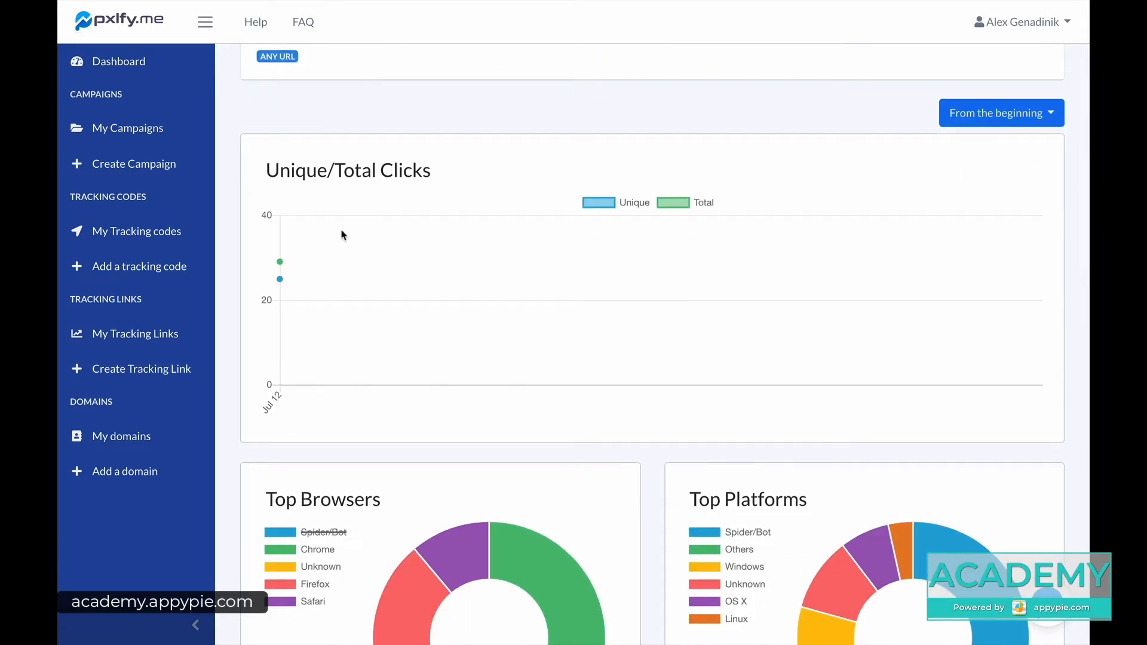
pyautogui.moveTo(279, 263)
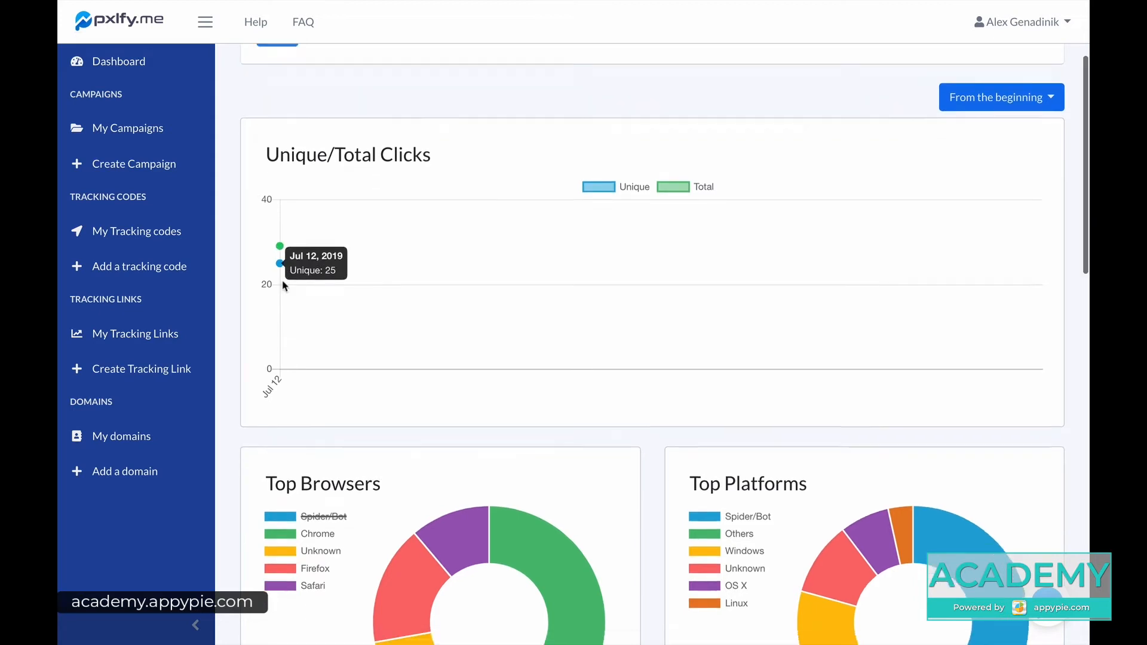
pyautogui.scroll(-3)
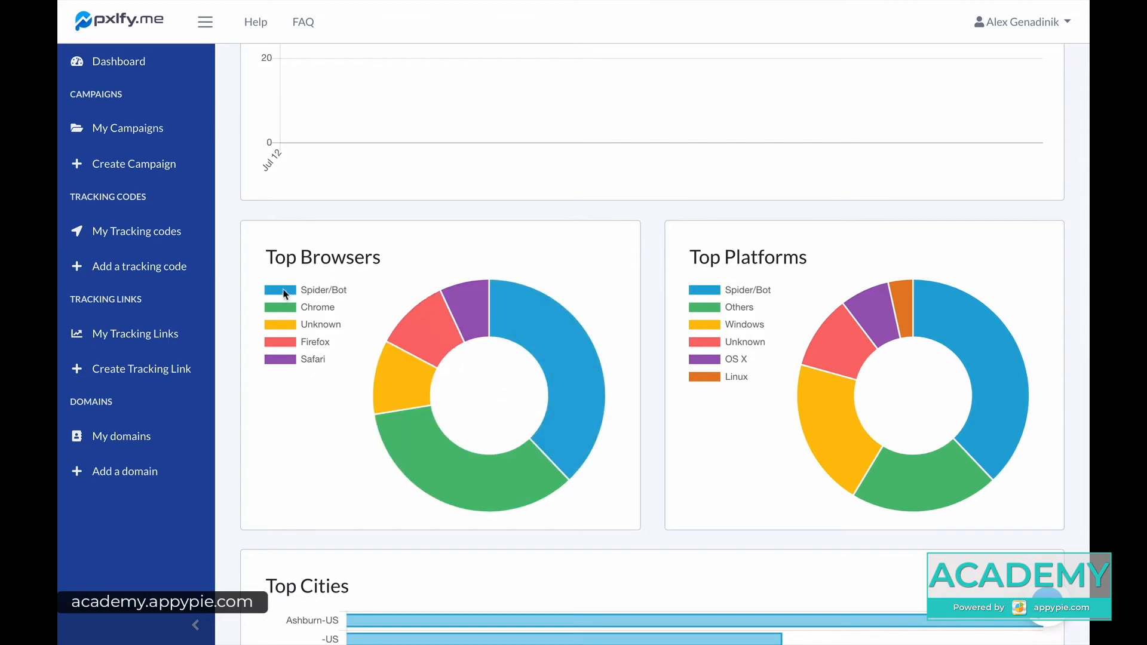
pyautogui.moveTo(571, 383)
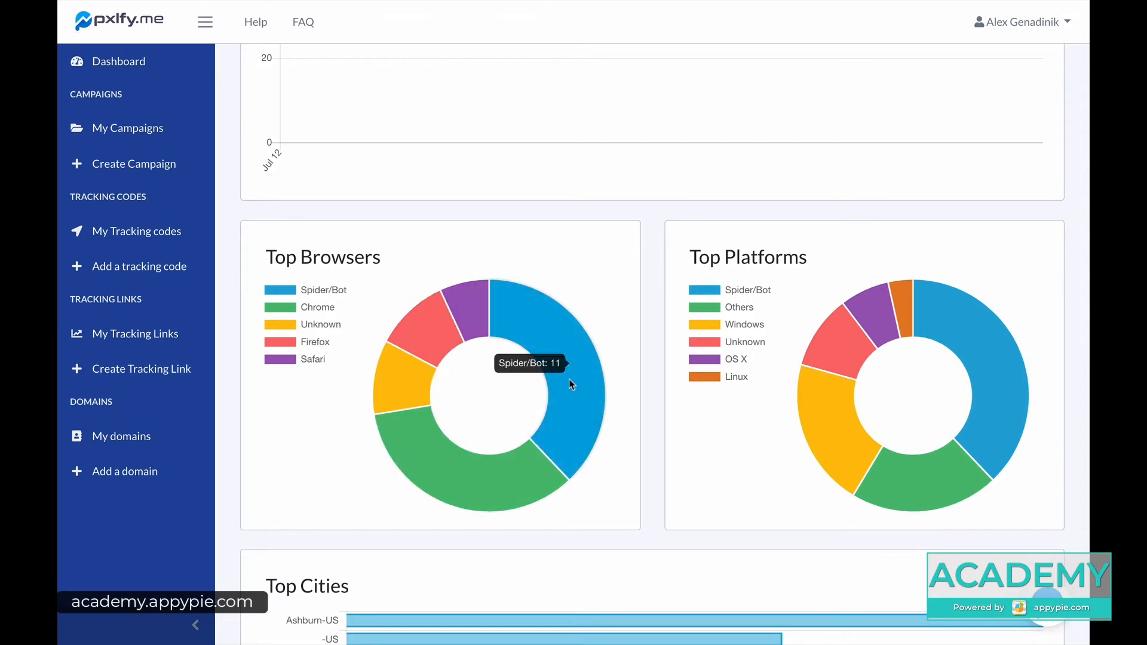
pyautogui.moveTo(552, 344)
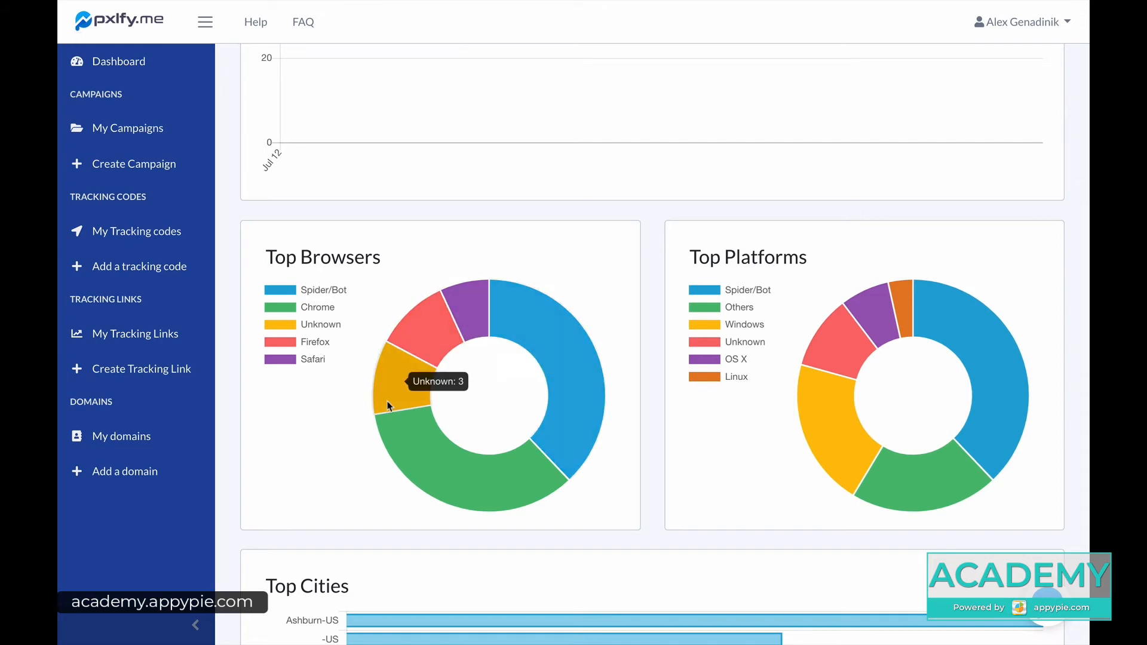
pyautogui.scroll(-3)
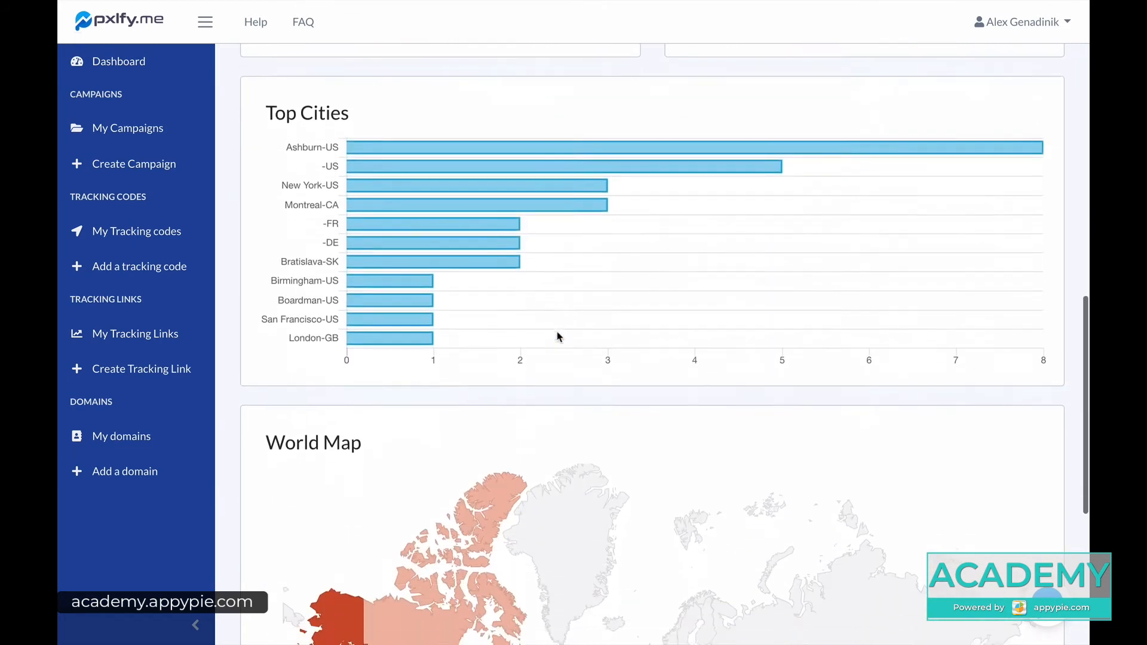
pyautogui.scroll(-3)
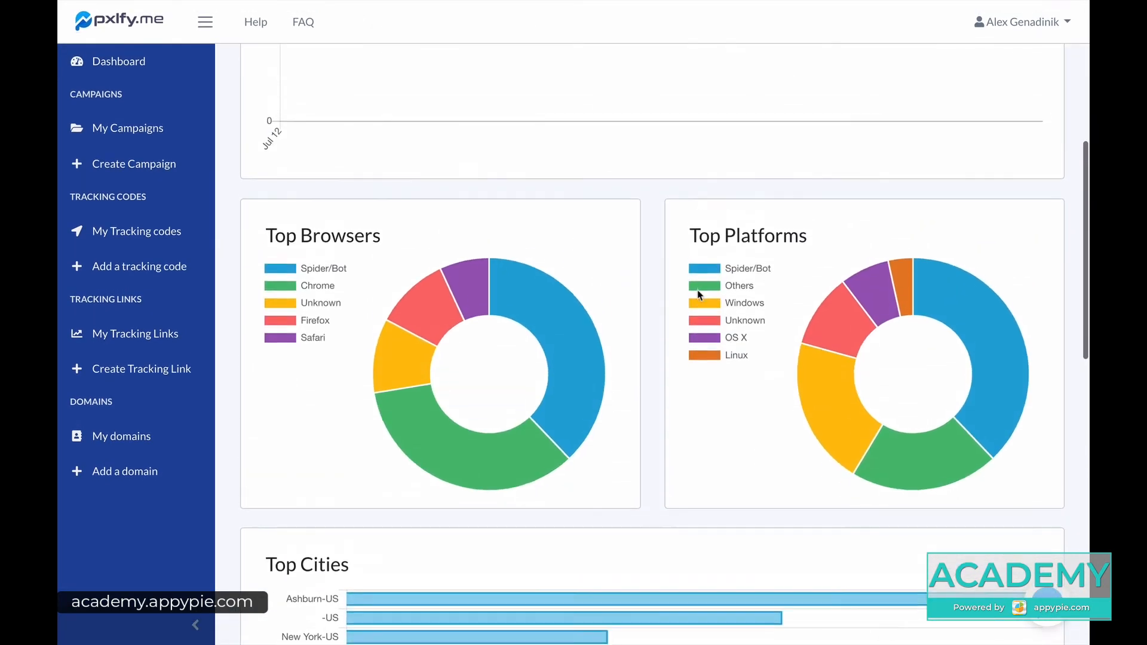
pyautogui.scroll(3)
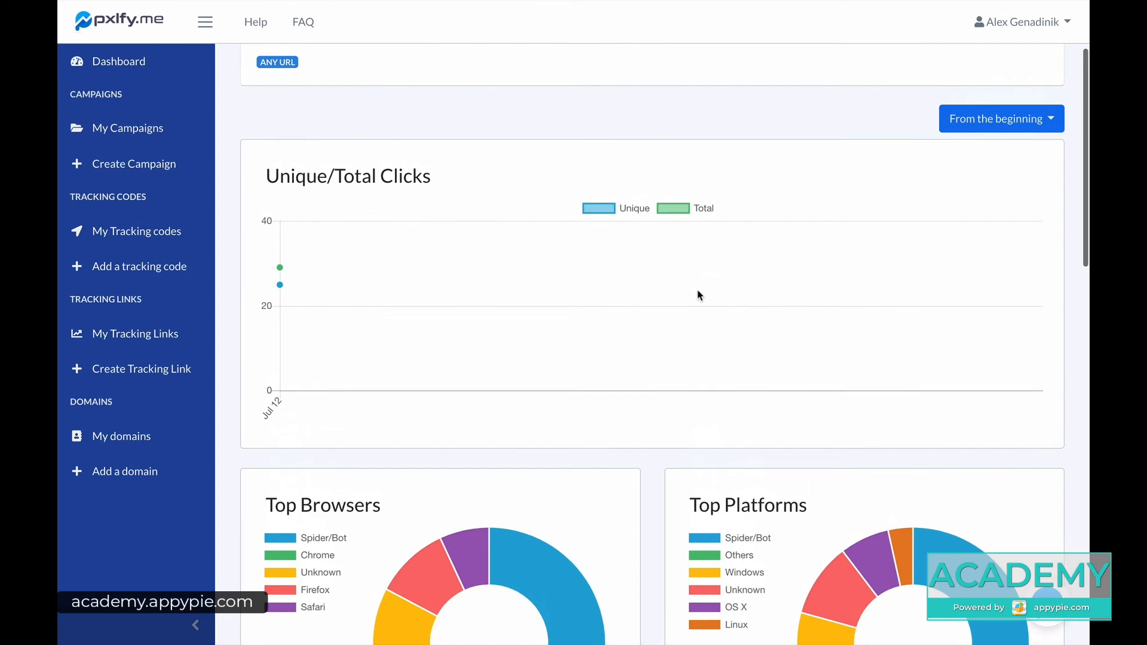
pyautogui.scroll(-3)
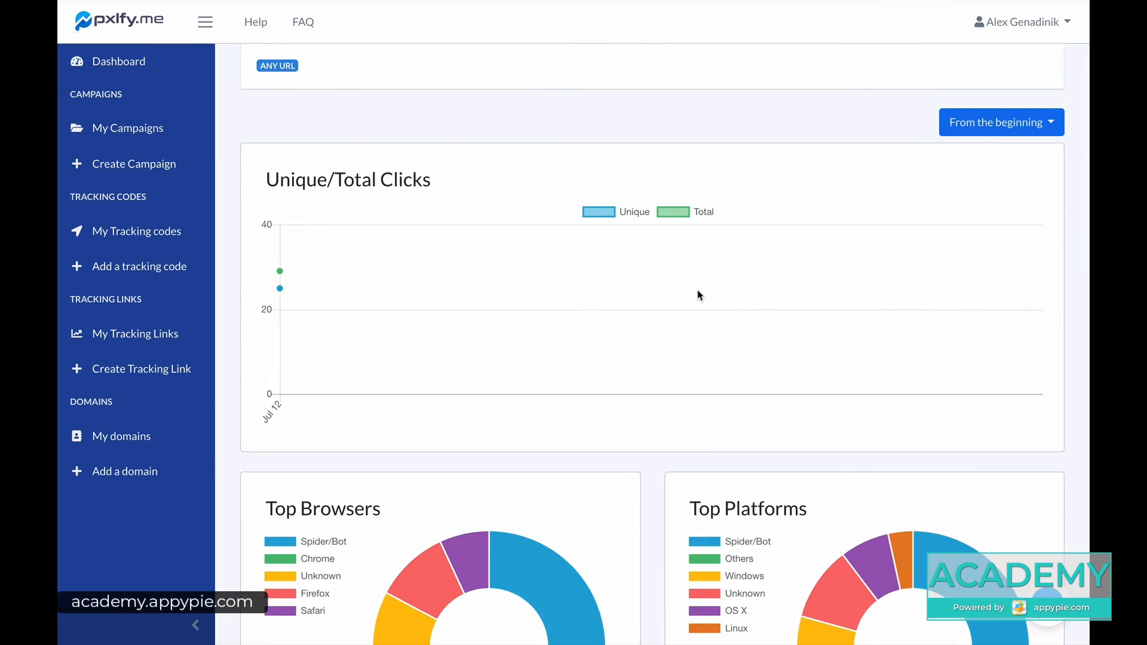